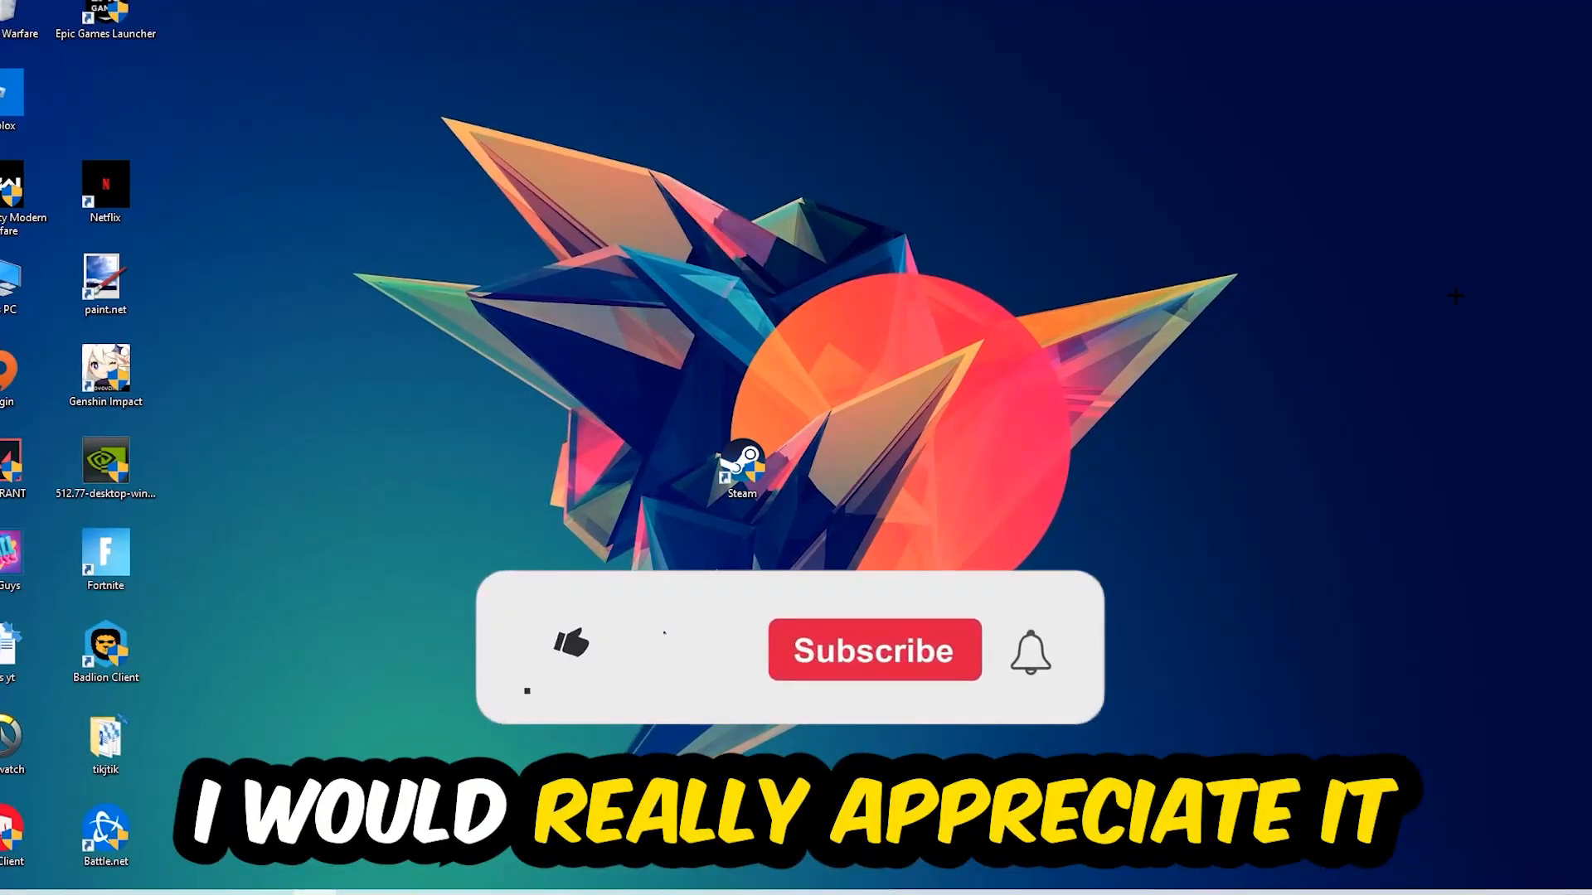
- Sort the Task Manager processes by CPU usage to find heavy tasks
click(570, 643)
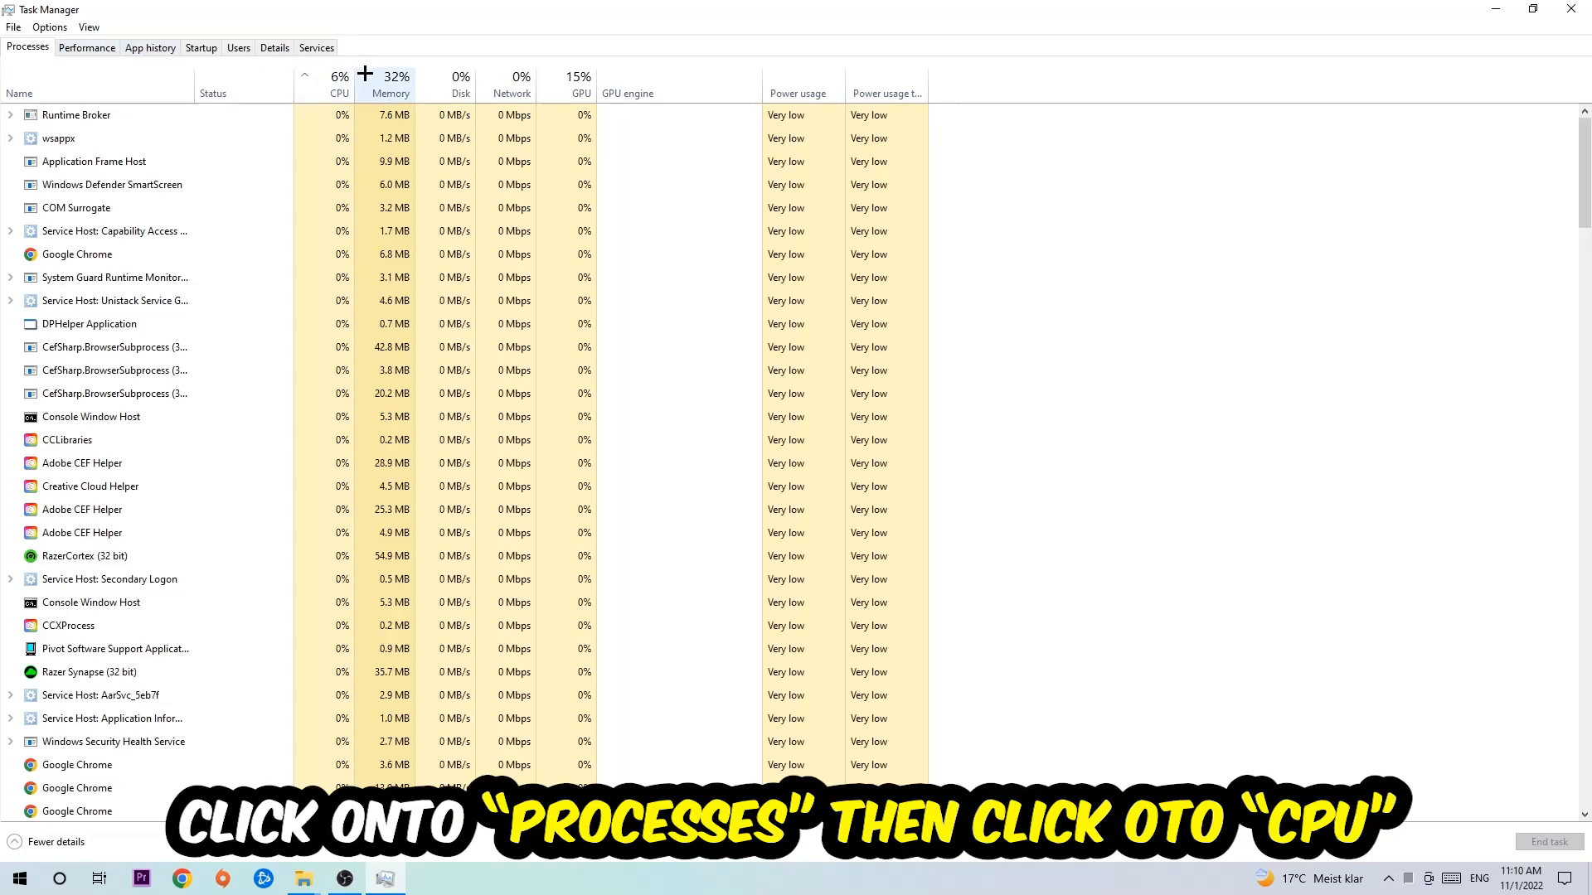
click(338, 83)
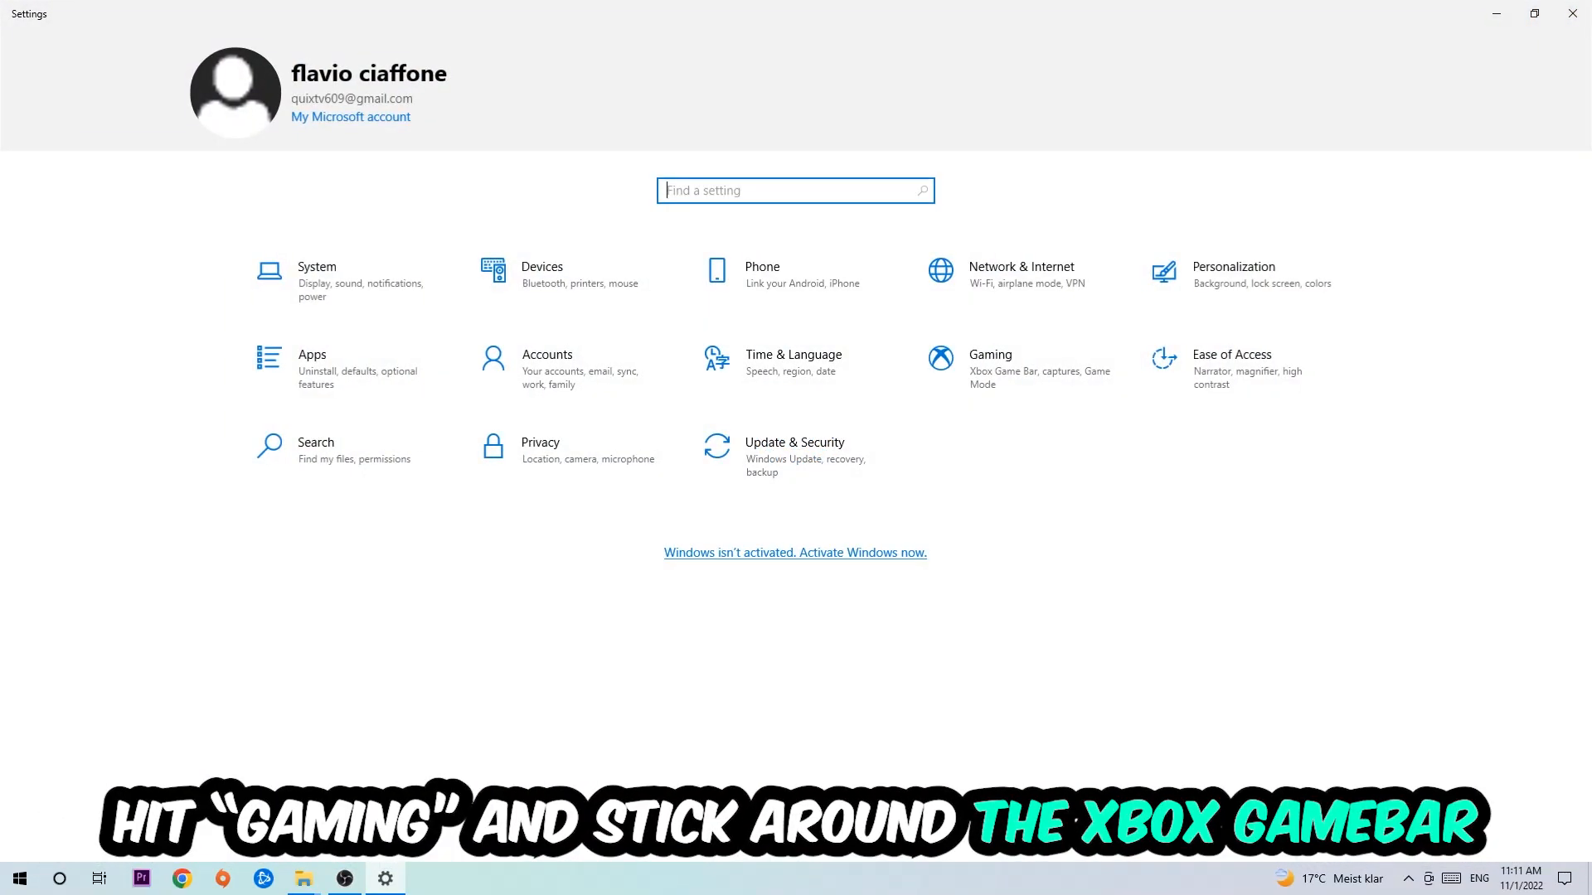
- Go to the Gaming section of Windows Settings
click(986, 360)
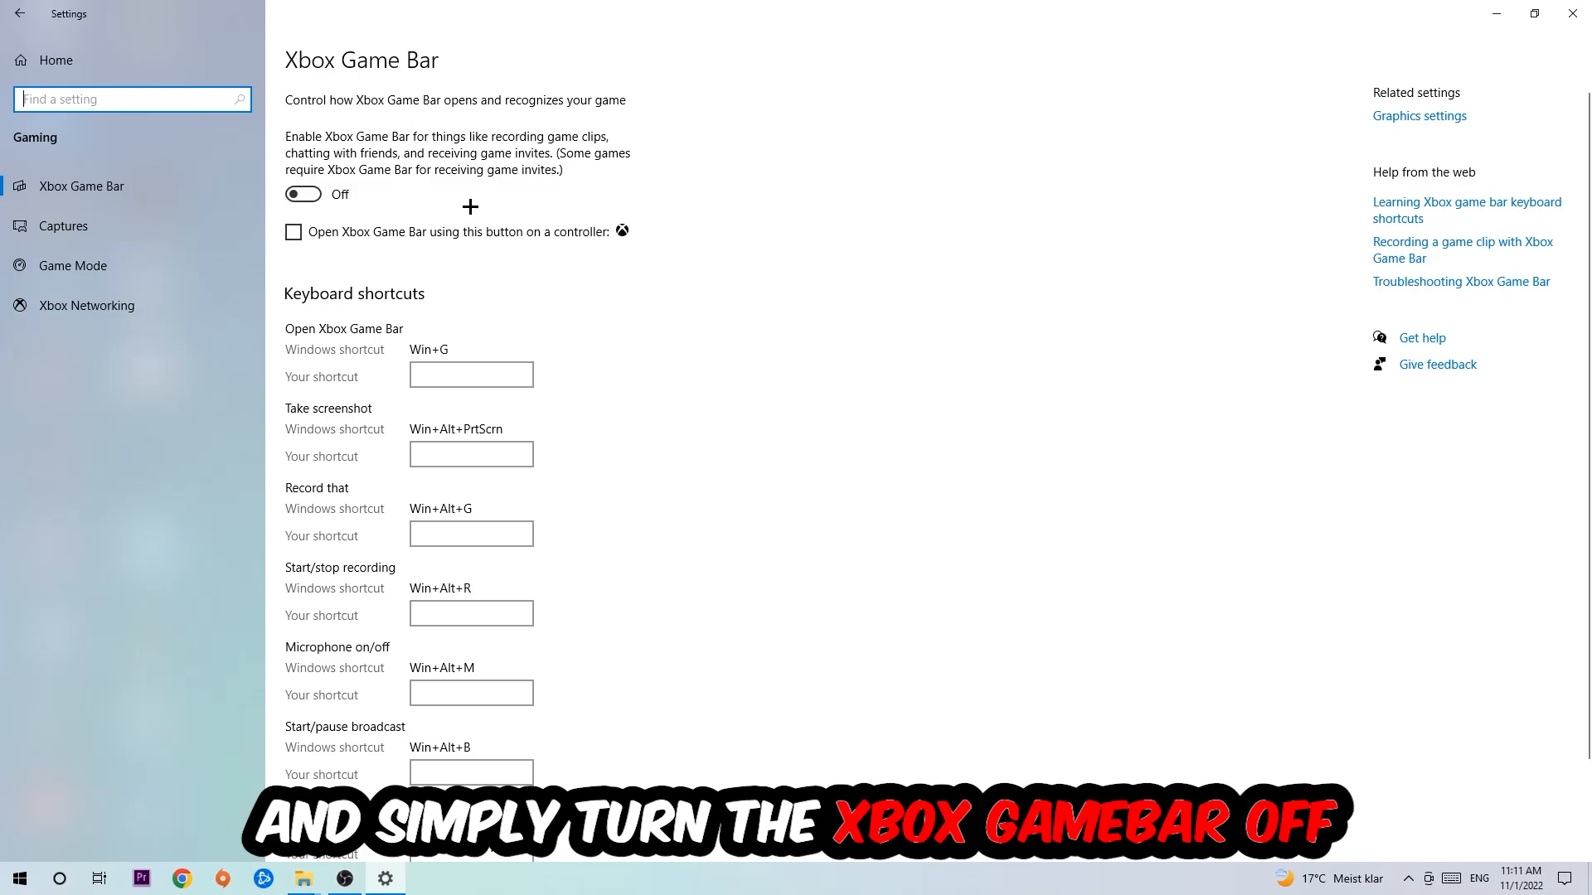
mouse_move(458, 201)
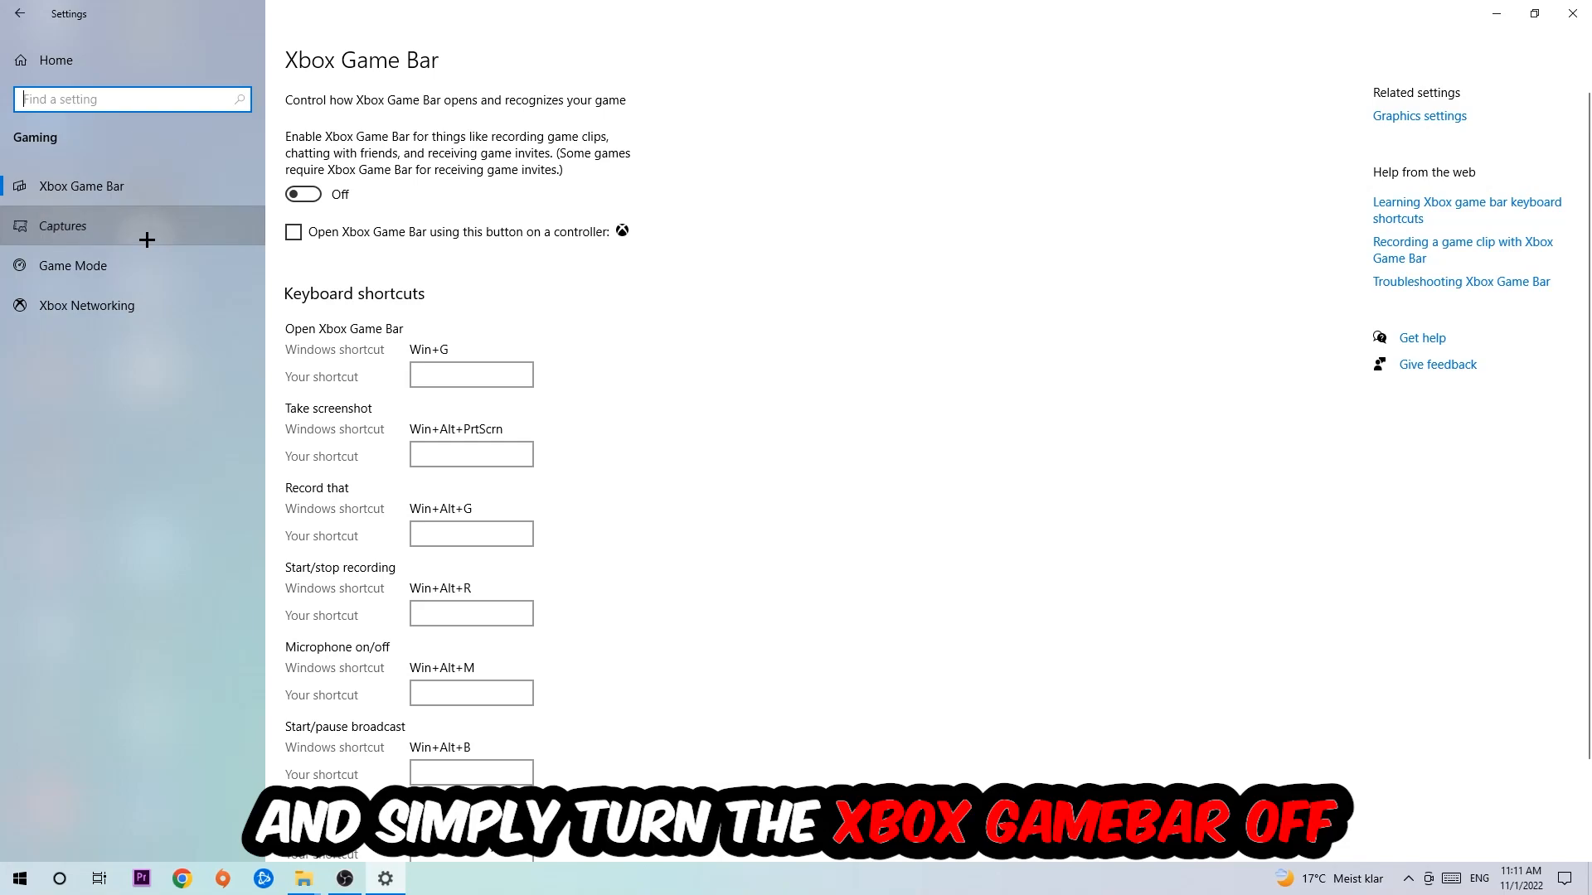
- Show the Captures page to confirm background recording is off
click(63, 226)
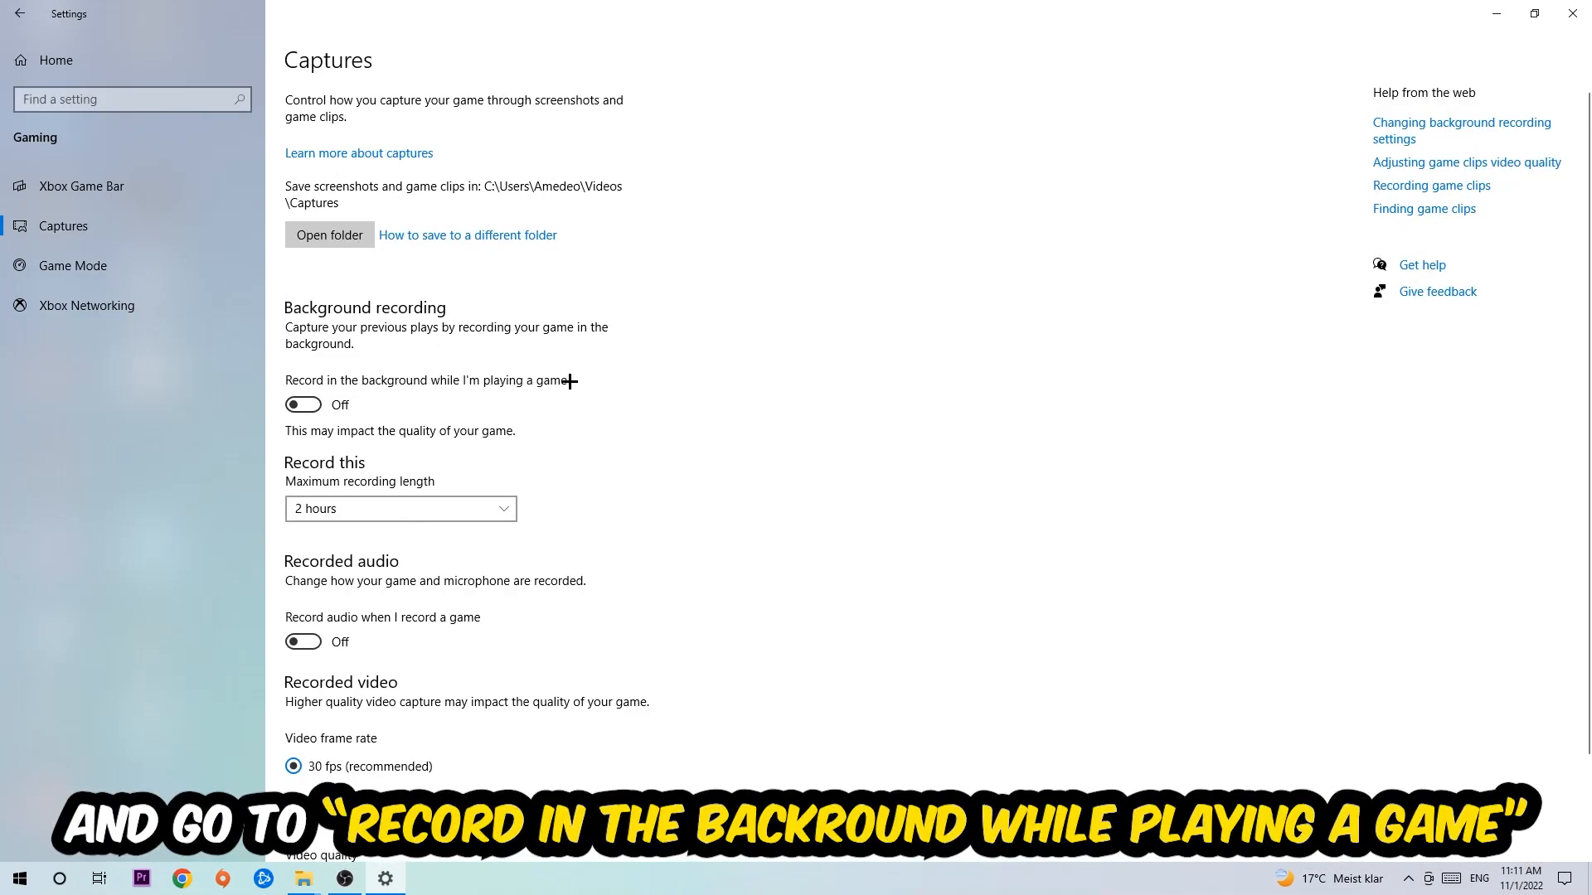
- Show the Game Mode page with Game Mode left on
click(71, 266)
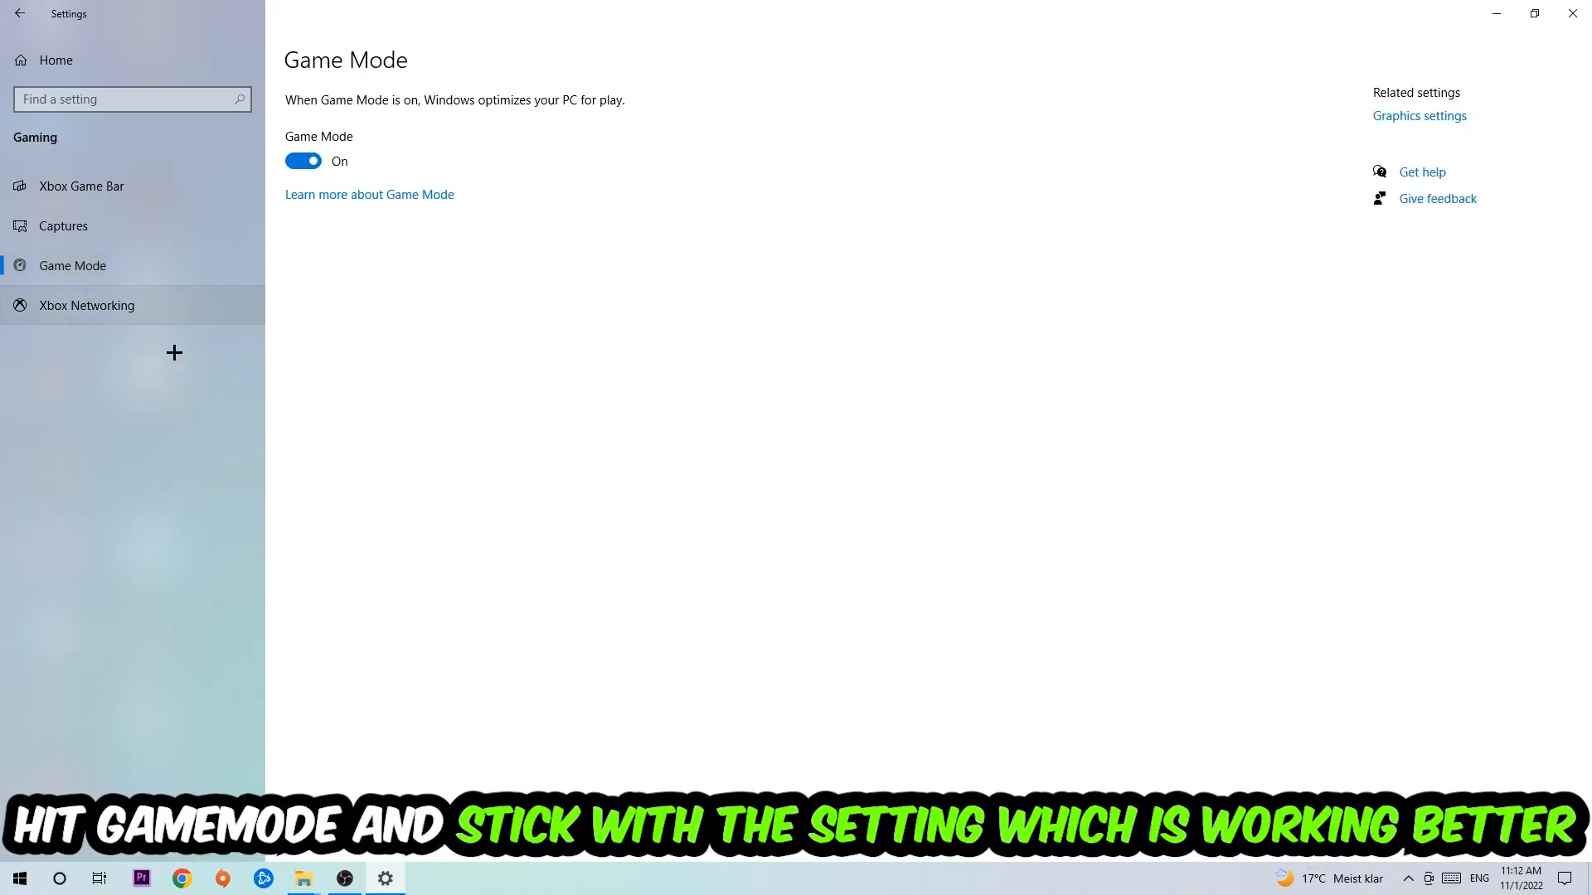
mouse_move(366, 388)
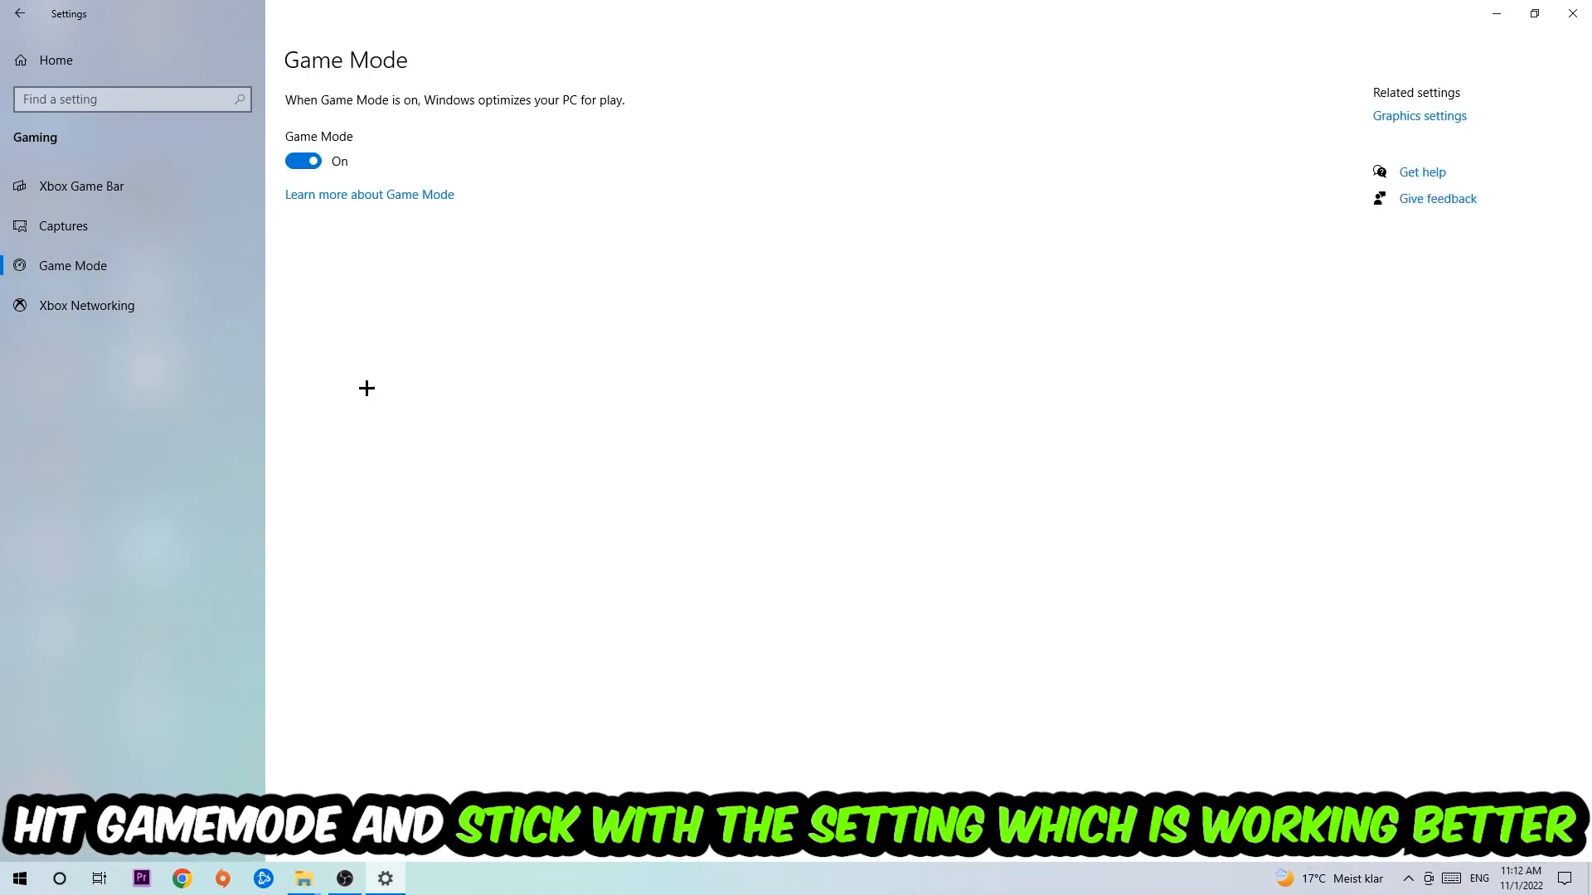
mouse_move(347, 278)
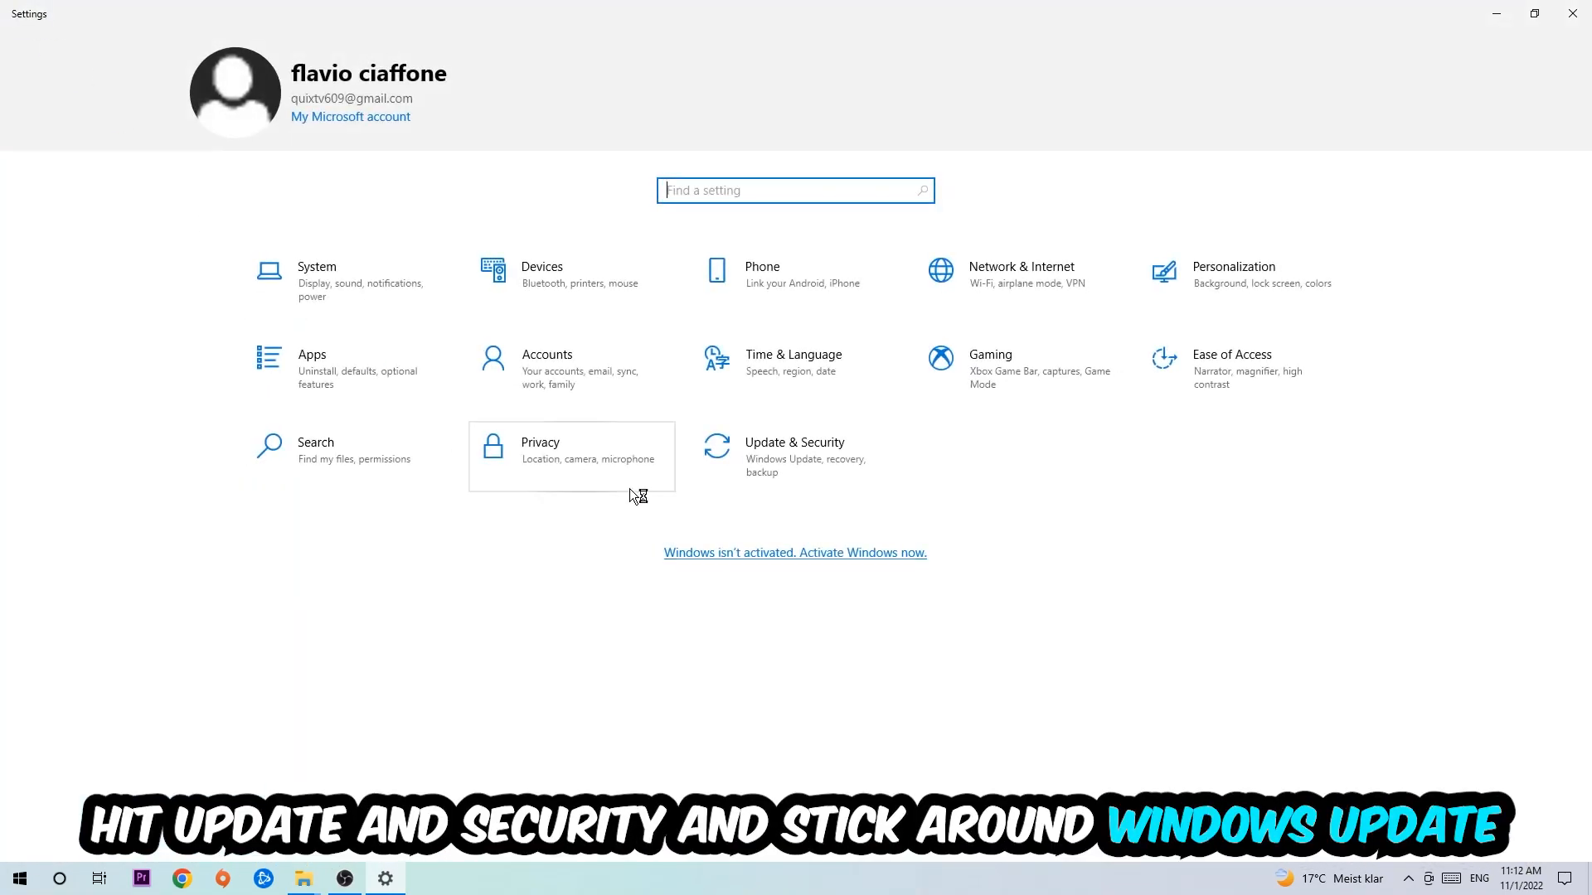
- Go to Update & Security to check Windows Update
click(794, 441)
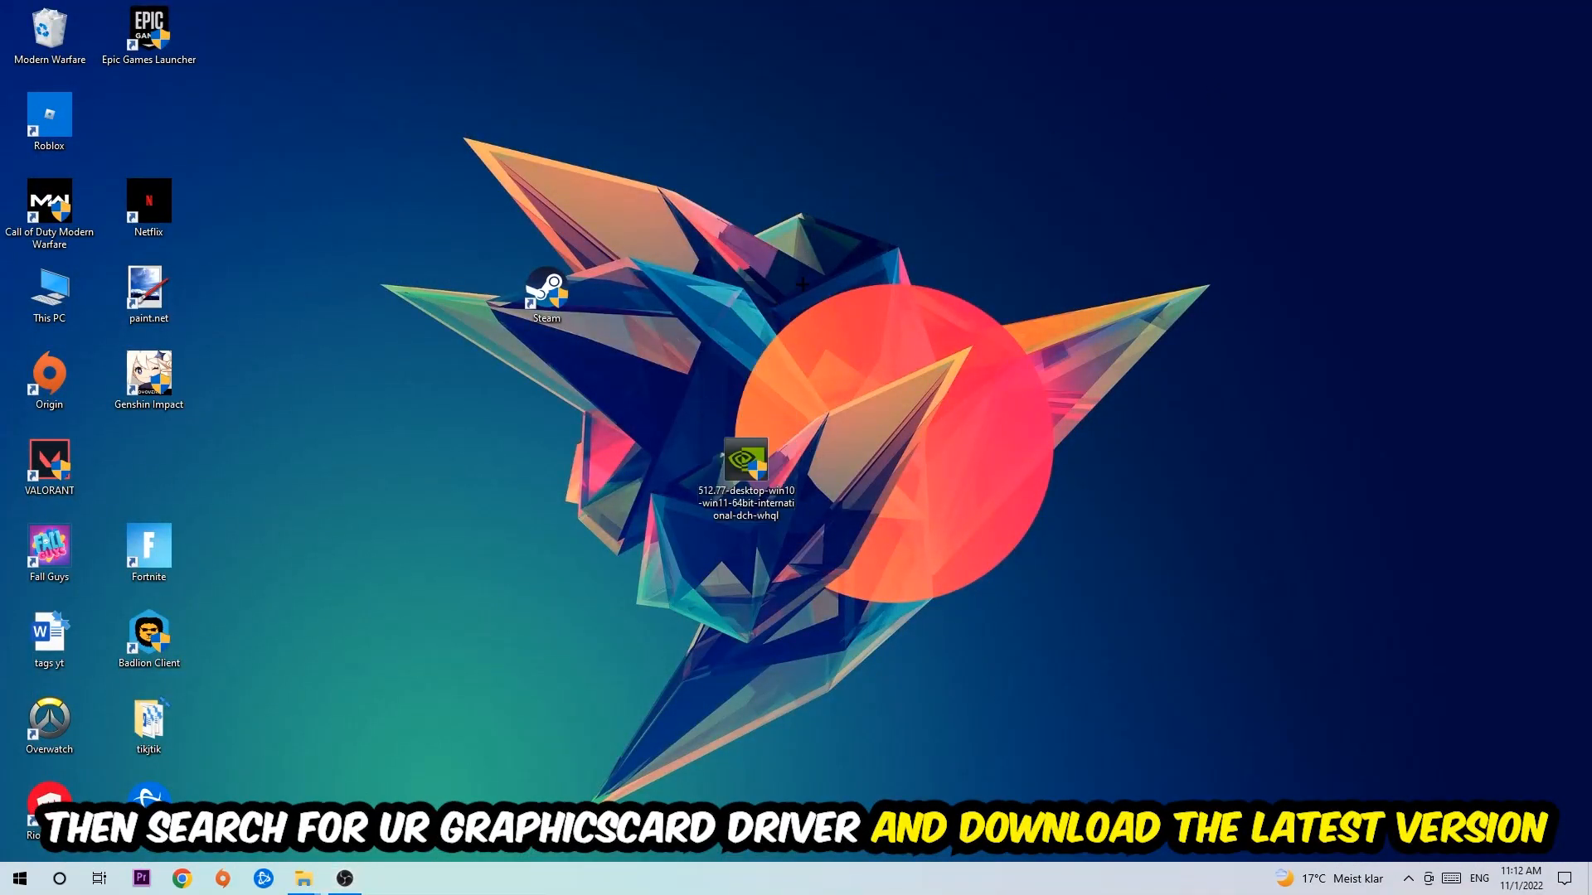
mouse_move(737, 330)
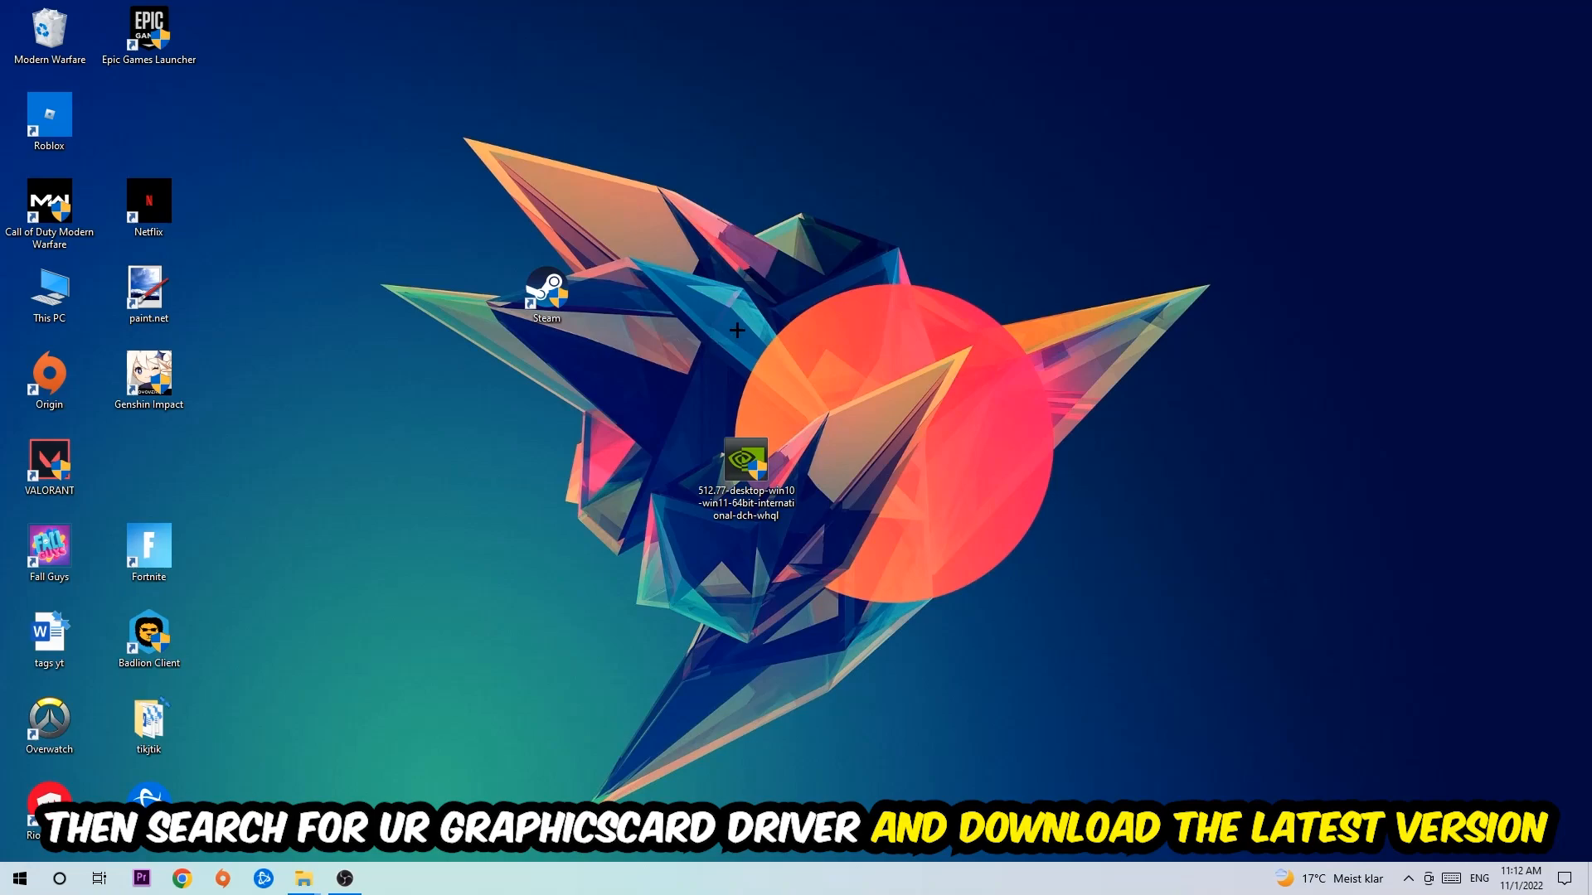
mouse_move(662, 302)
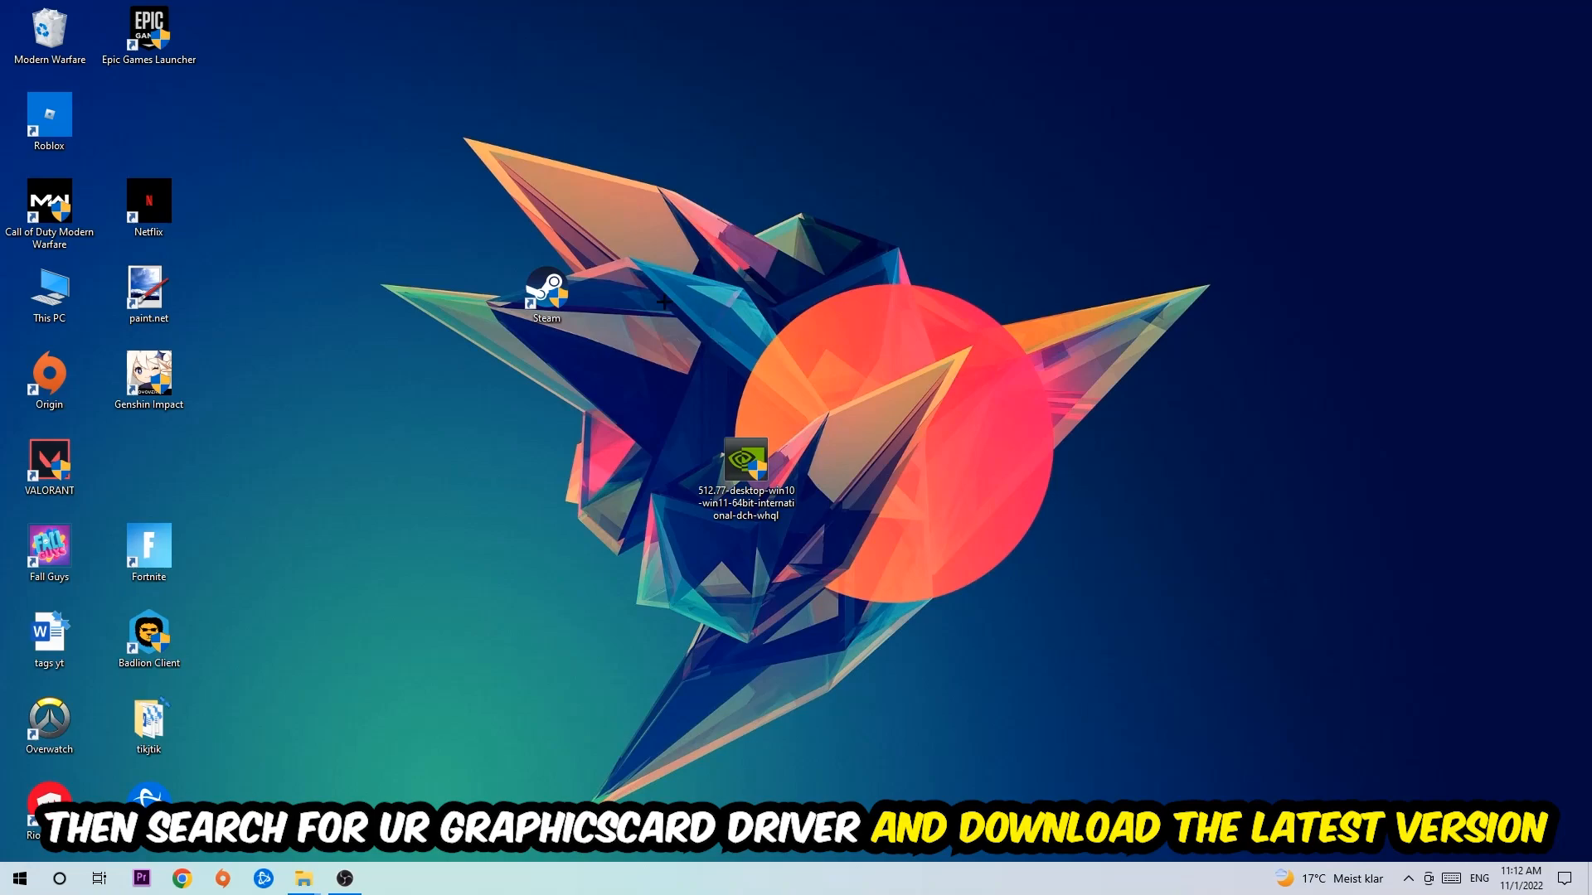
mouse_move(626, 297)
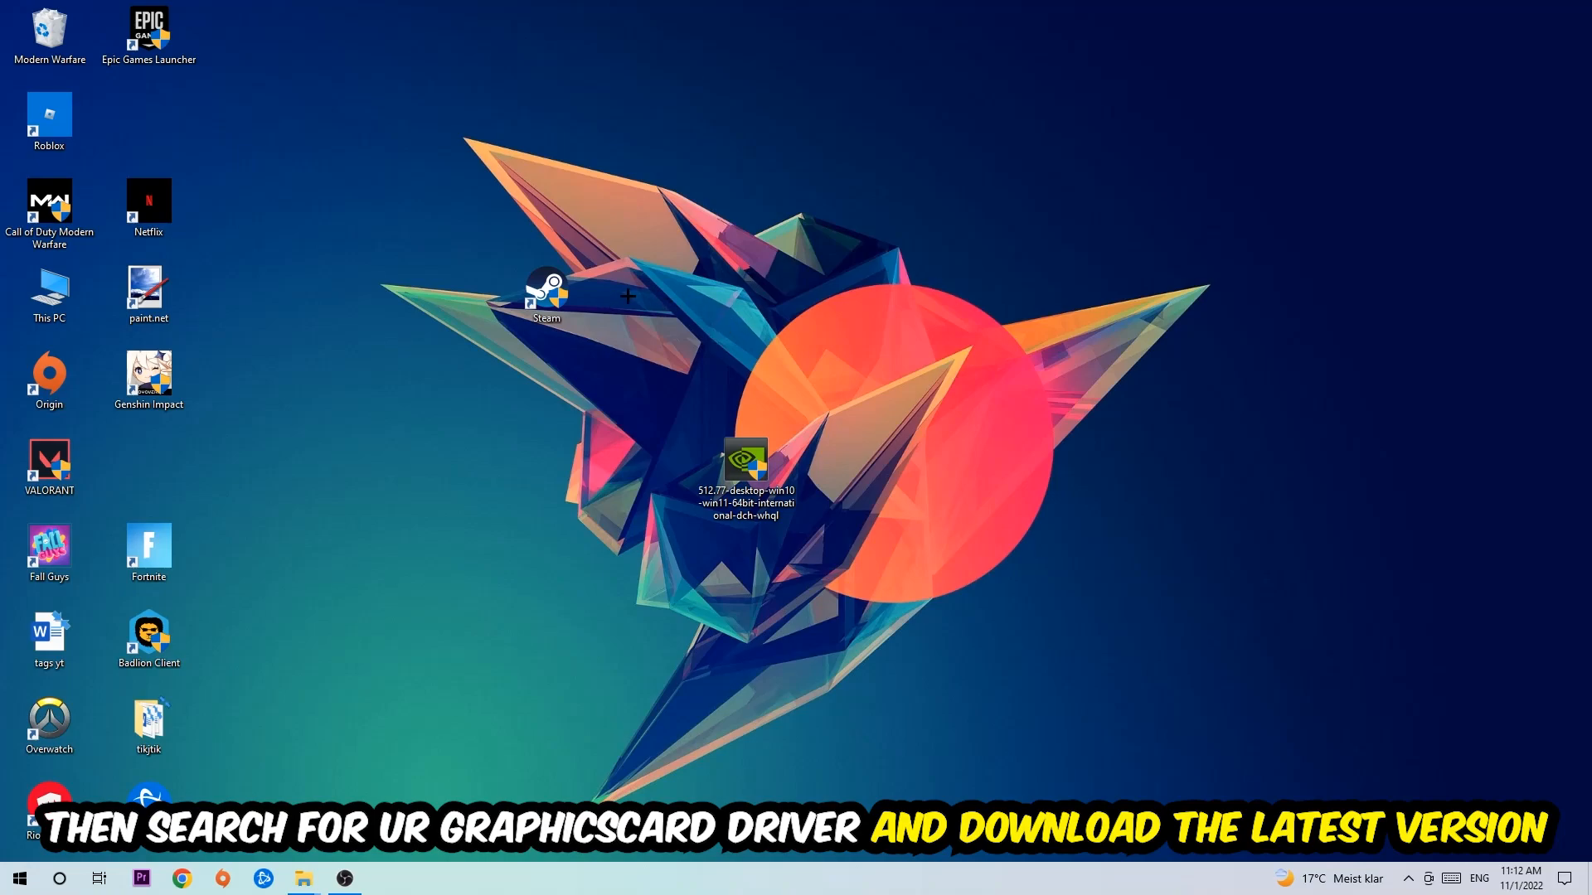